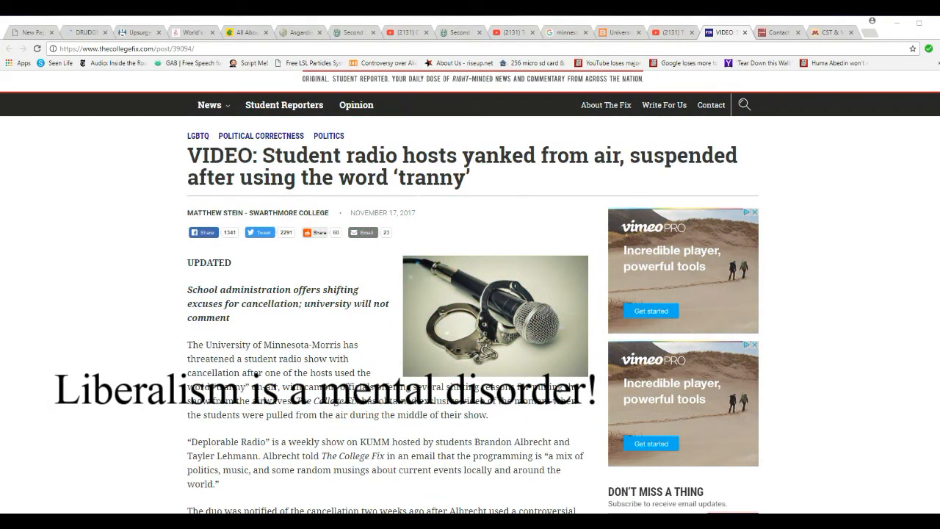
Scroll the suspended radio hosts article down to the 'See a video recording of this moment here' line.
scroll(down, 3)
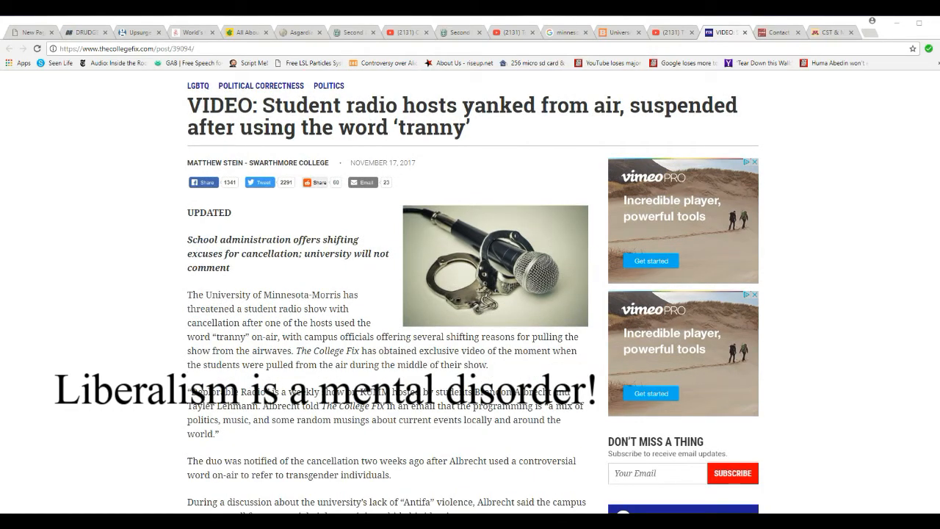
scroll(down, 3)
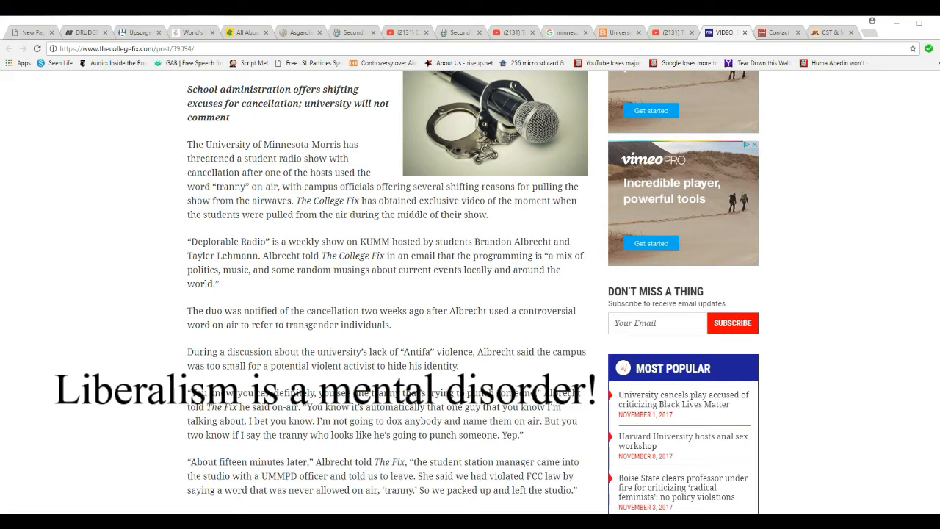
scroll(down, 3)
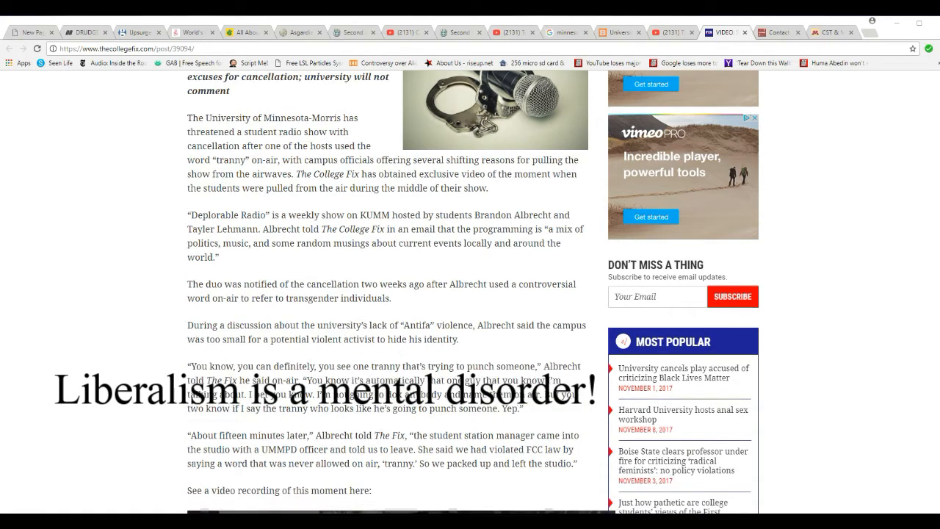
scroll(down, 3)
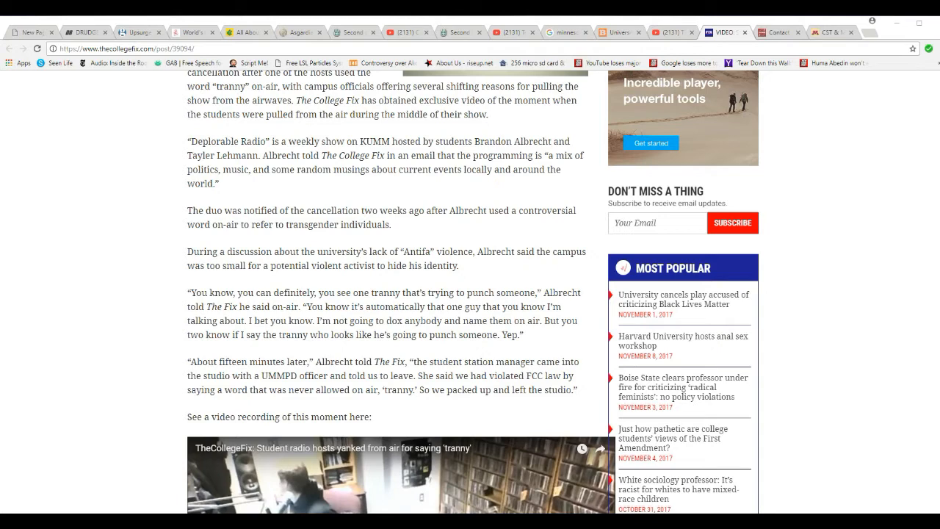
Scroll slightly further so the YouTube embed of the hosts' removal is fully visible.
scroll(down, 3)
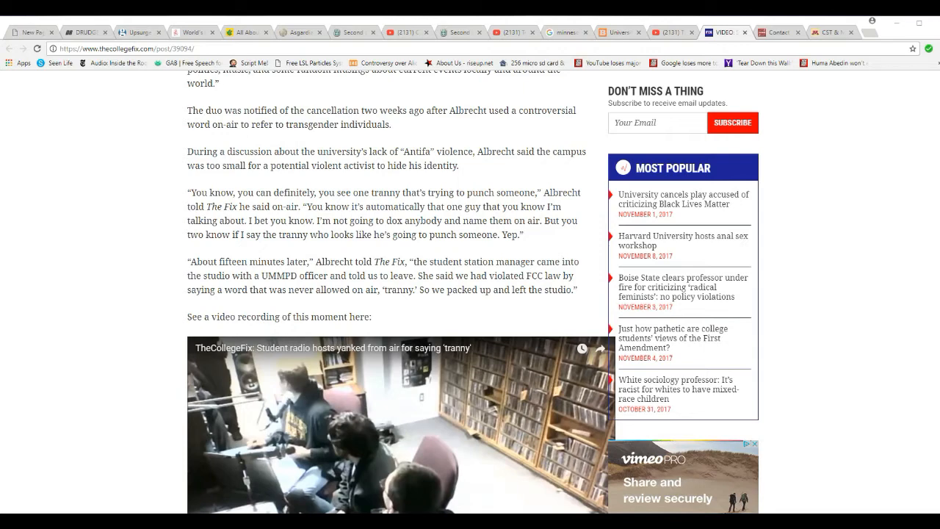
scroll(down, 3)
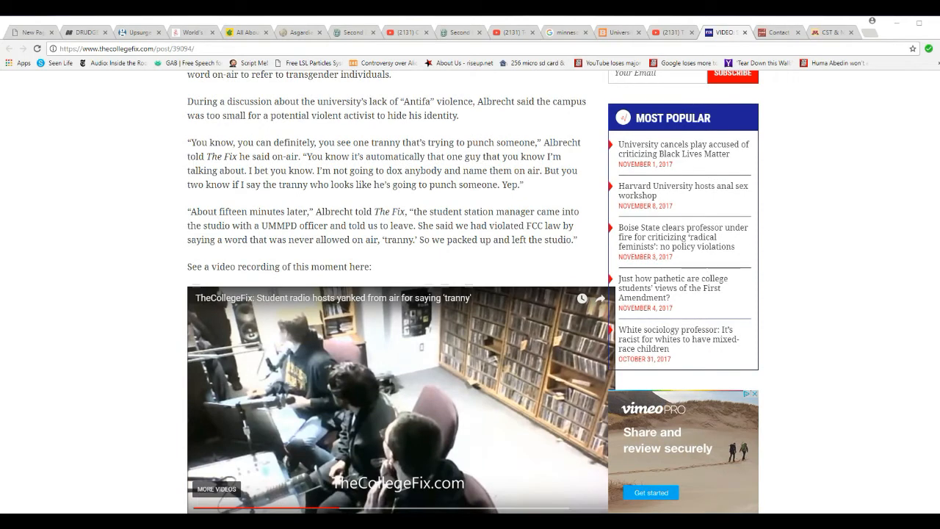
Scroll past the YouTube embed to the station manager's quotes on FCC rules.
scroll(down, 3)
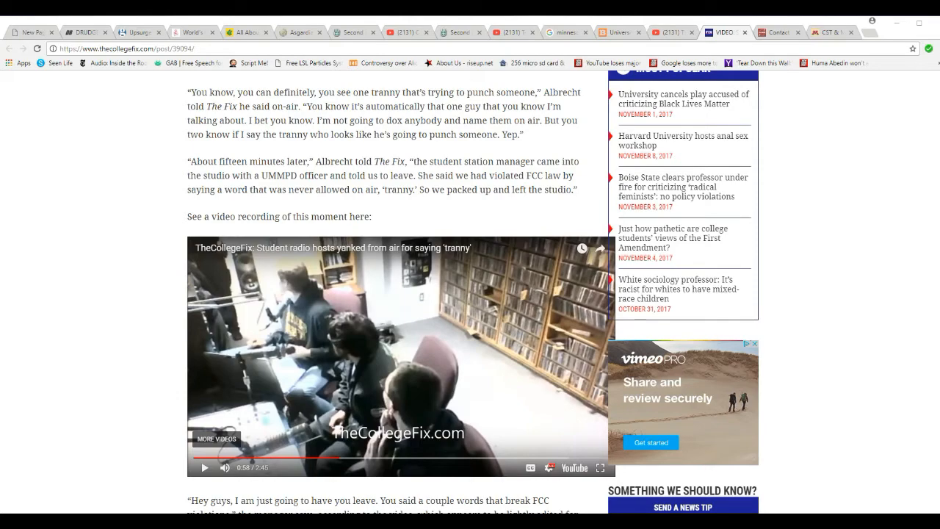
scroll(down, 3)
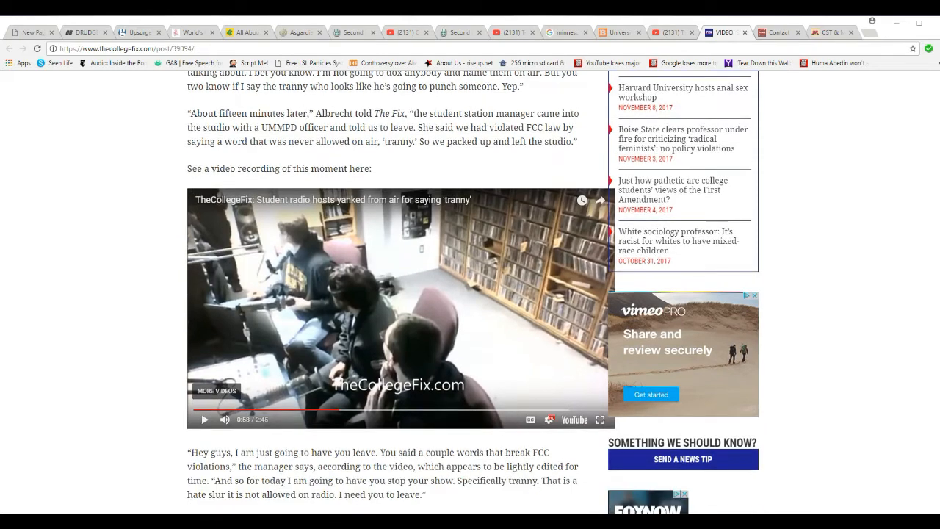
scroll(down, 3)
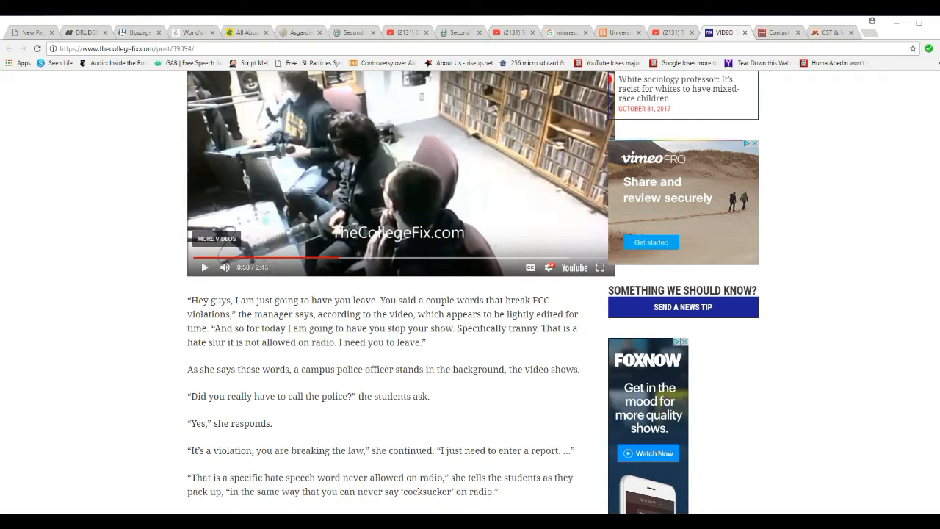
scroll(up, 3)
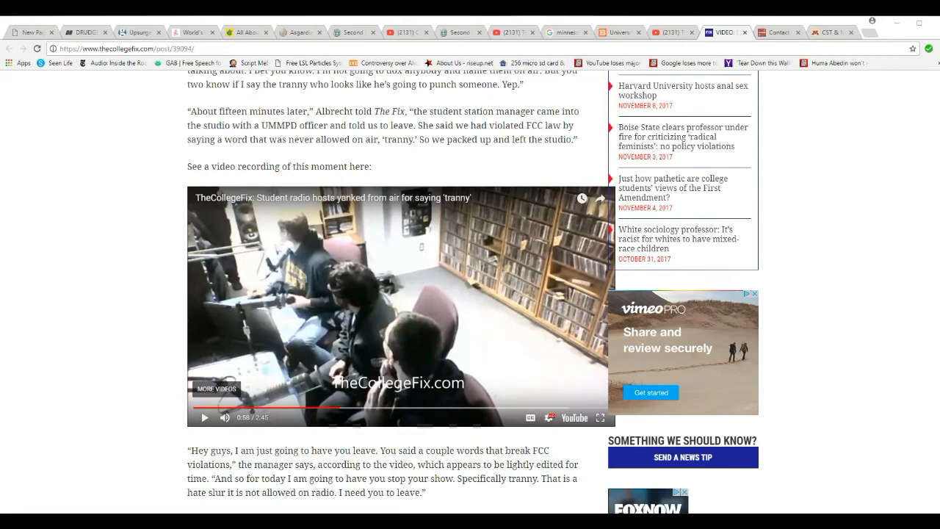
scroll(down, 3)
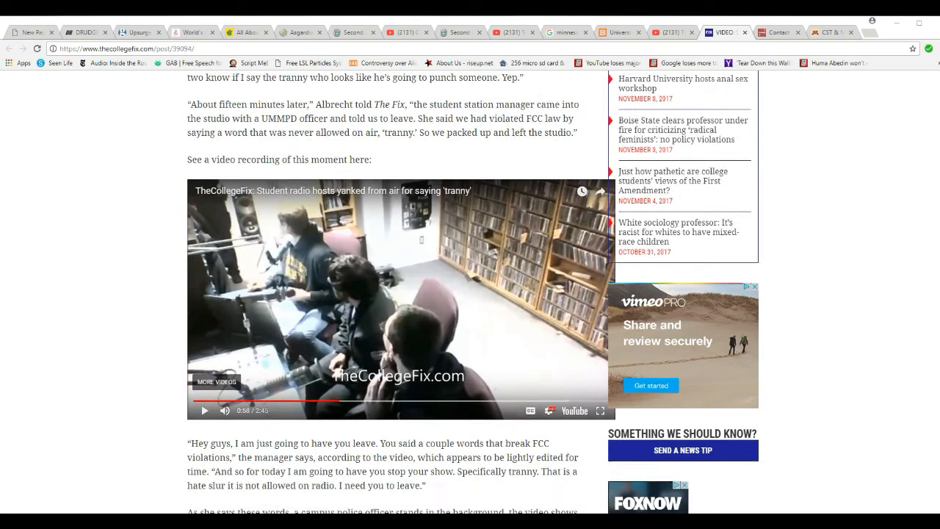
Read on through the manager's exchange to the board's permanent suspension of the hosts.
scroll(down, 3)
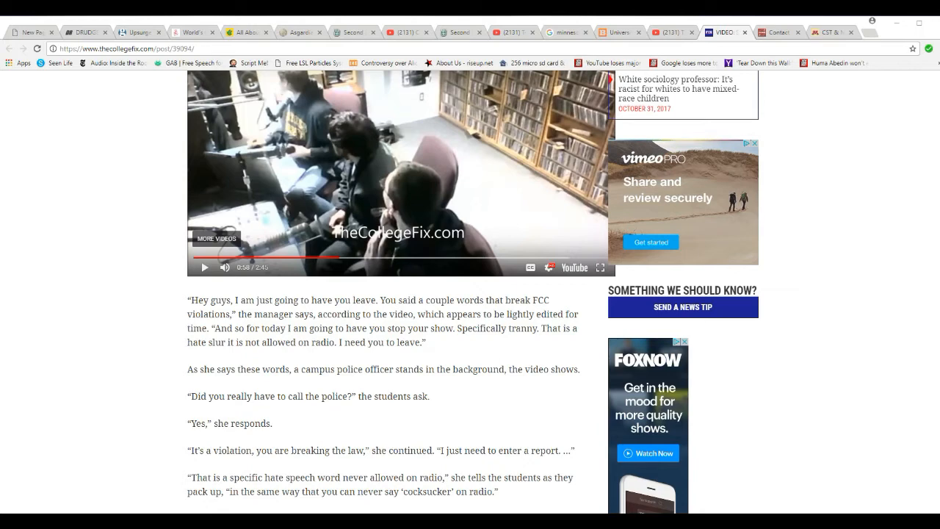
scroll(down, 3)
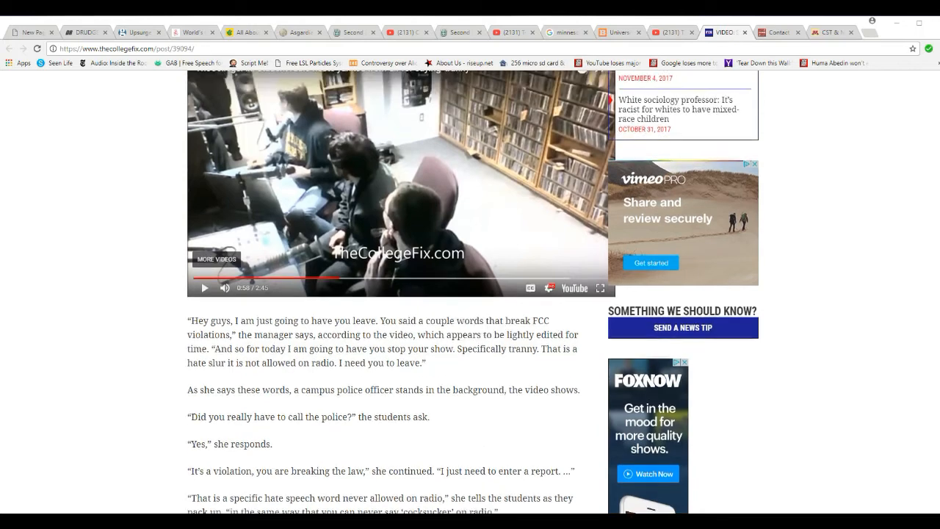
scroll(up, 3)
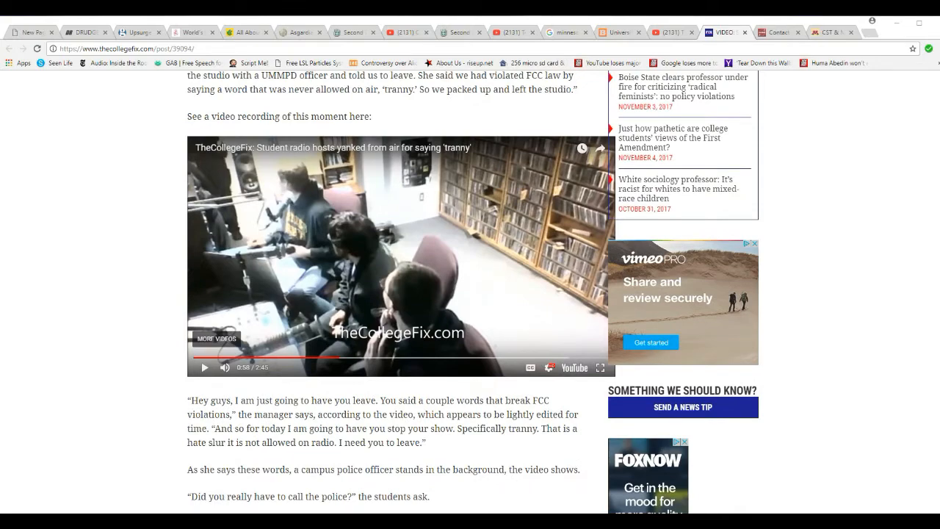
scroll(down, 3)
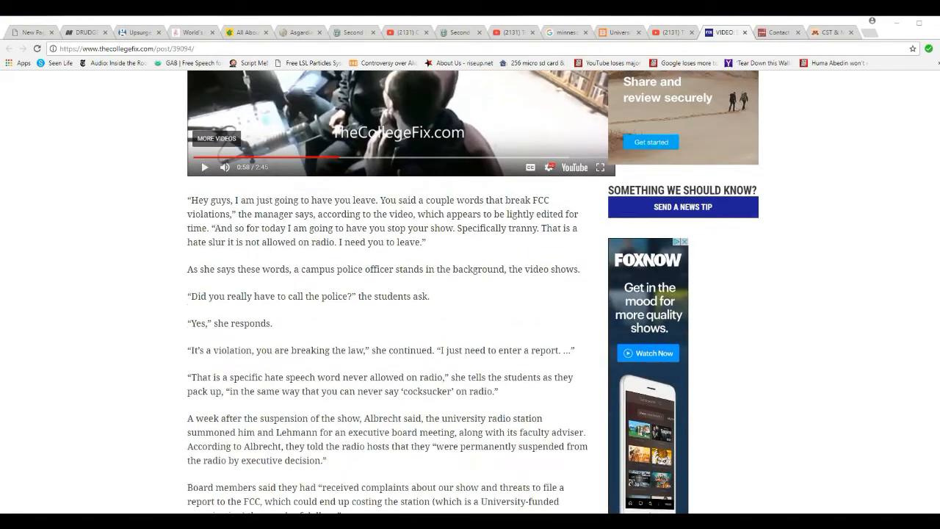
scroll(down, 3)
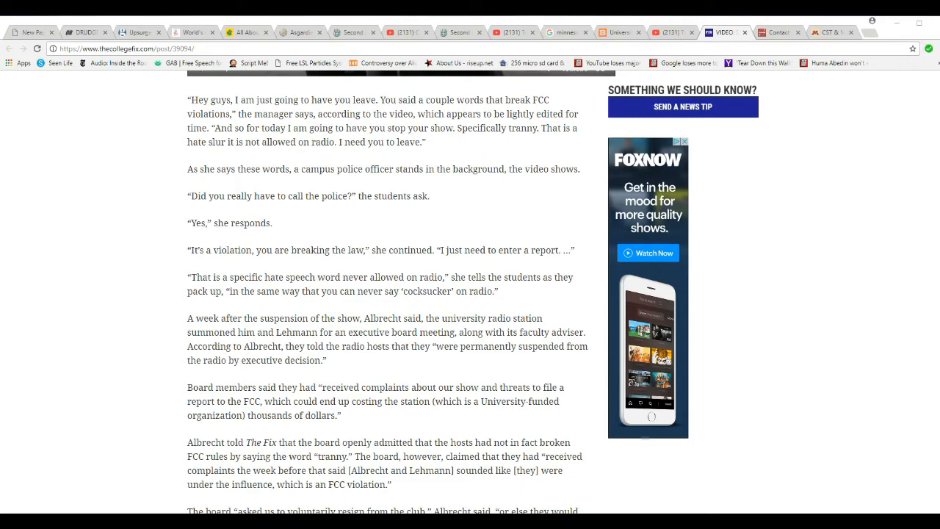
Scroll through the board's resignation demand and lawyer's rebuttal to the FCC 2008 precedent.
scroll(down, 3)
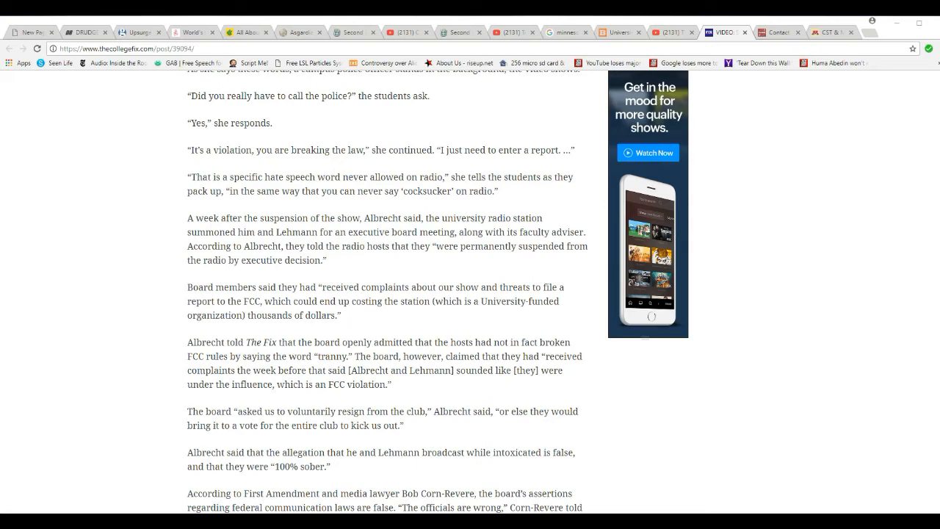
scroll(down, 3)
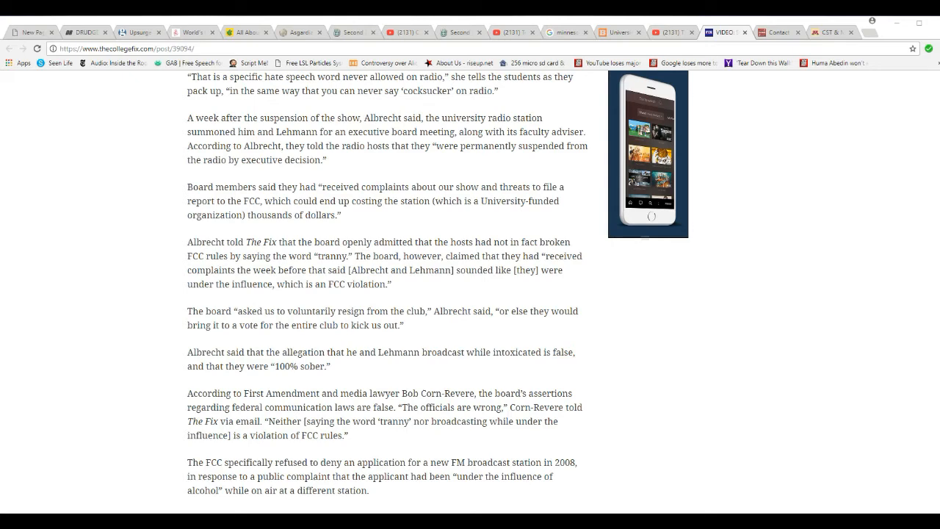
scroll(down, 3)
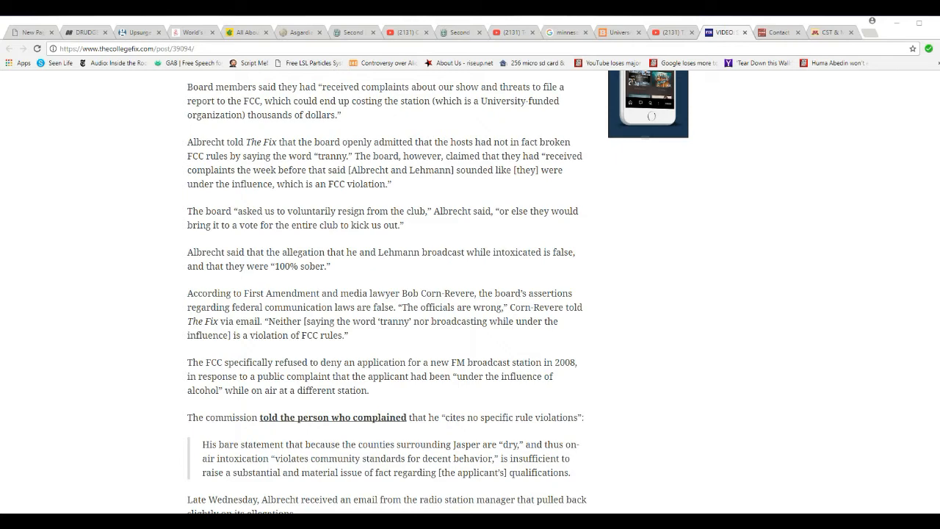
scroll(down, 3)
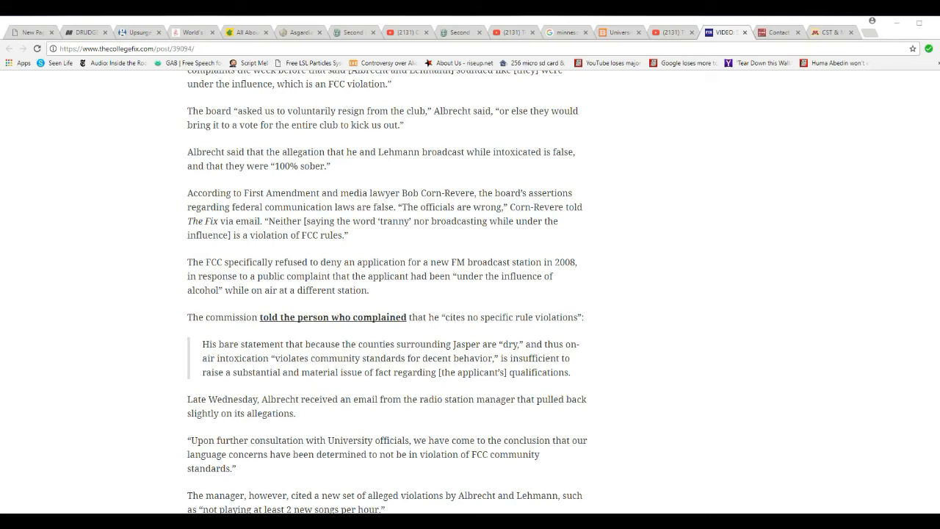
scroll(up, 3)
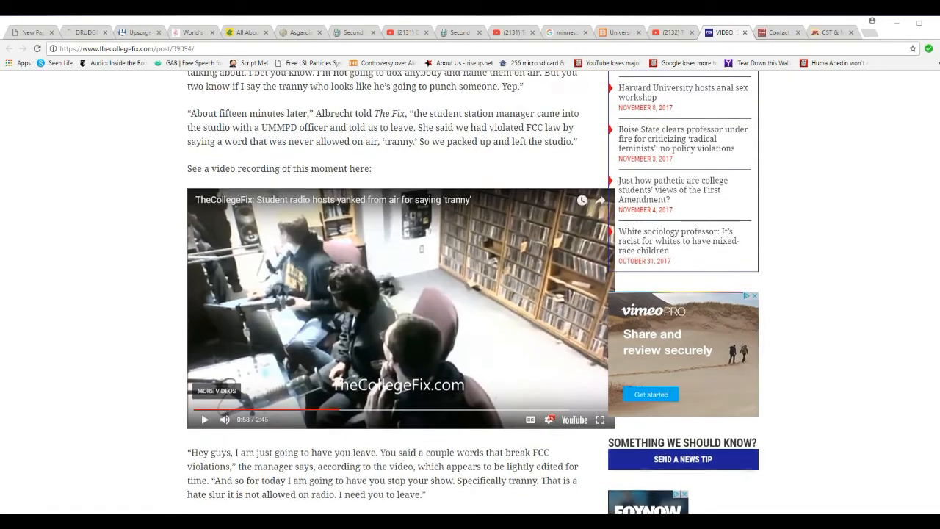
scroll(up, 3)
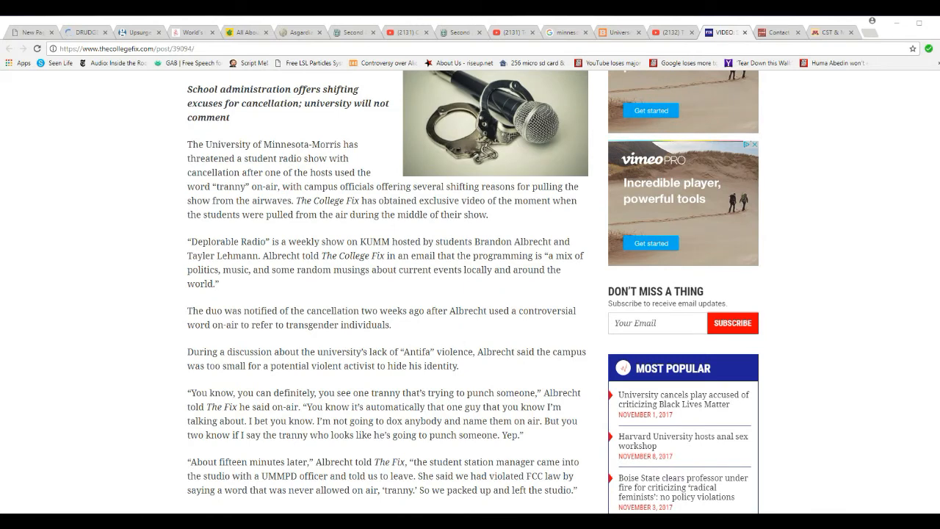
scroll(up, 3)
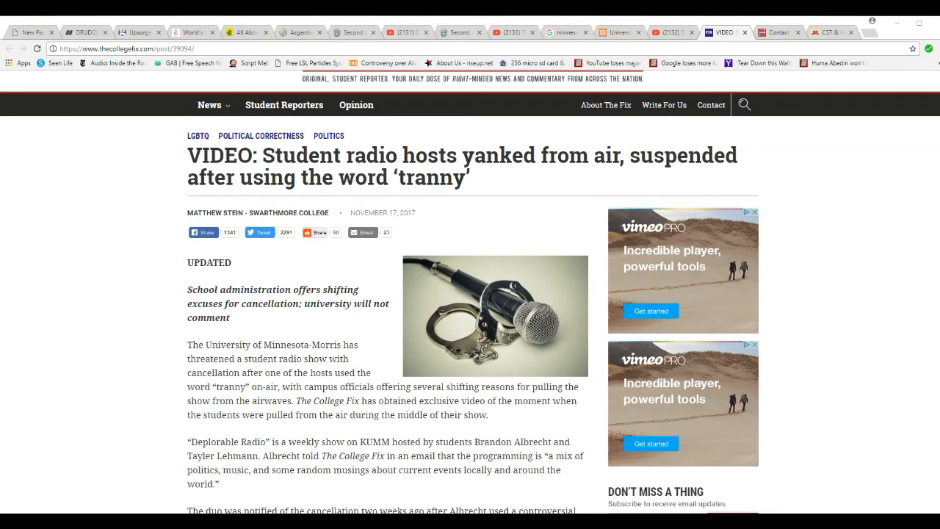
scroll(down, 3)
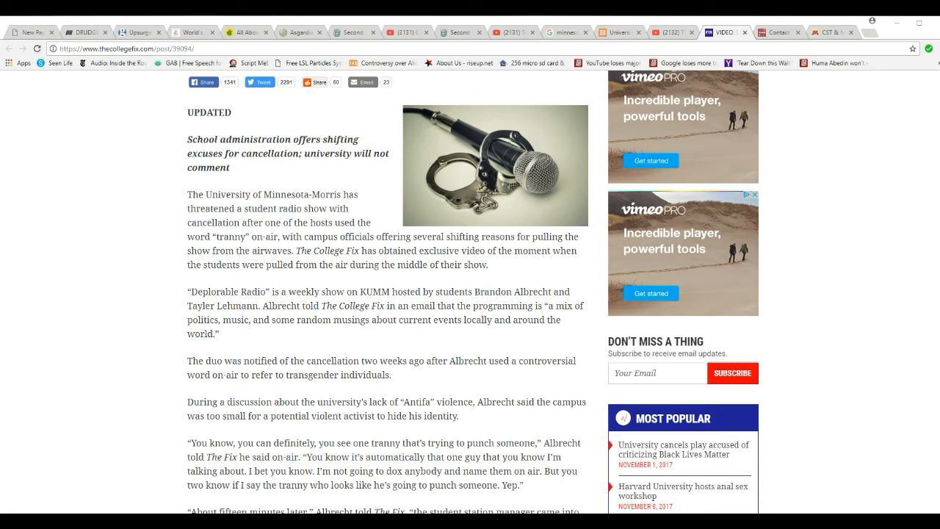
scroll(down, 3)
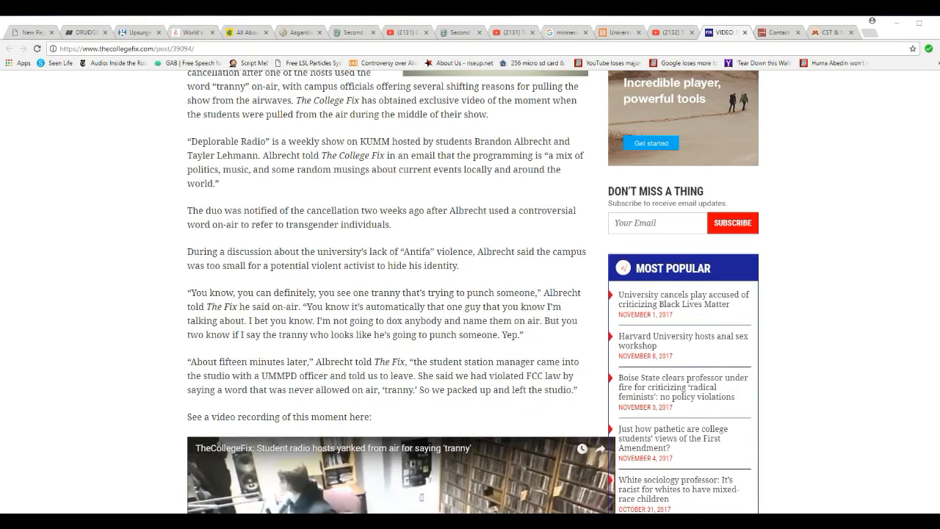
scroll(up, 3)
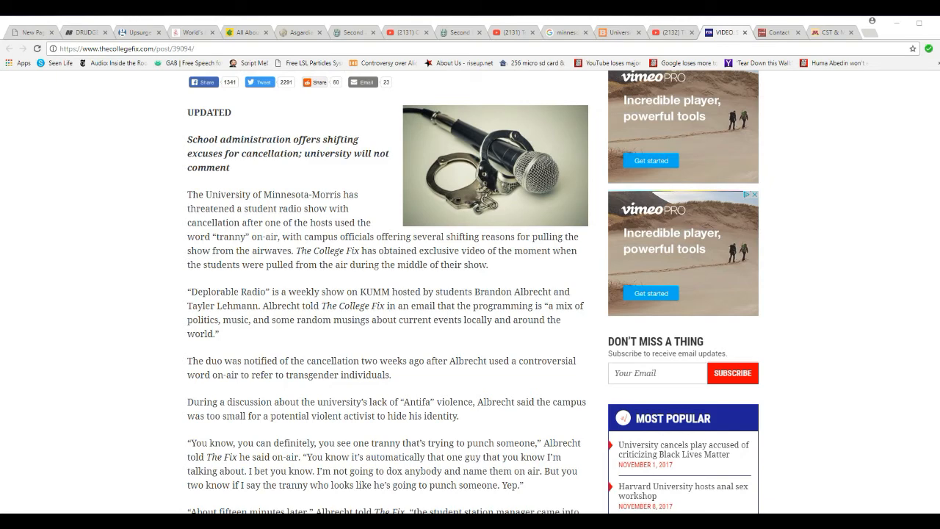
mouse_move(775, 32)
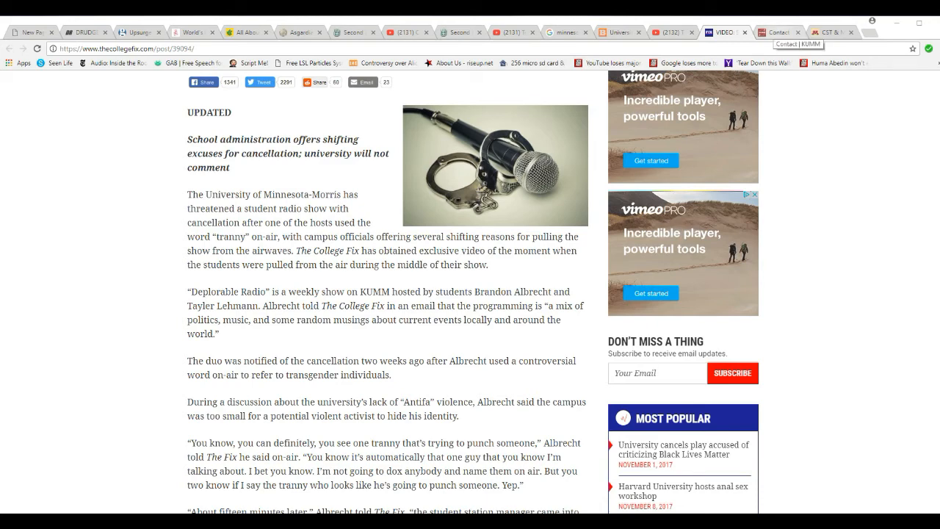
Switch to the 'Contact | KUMM' tab and start scrolling the staff directory.
click(777, 32)
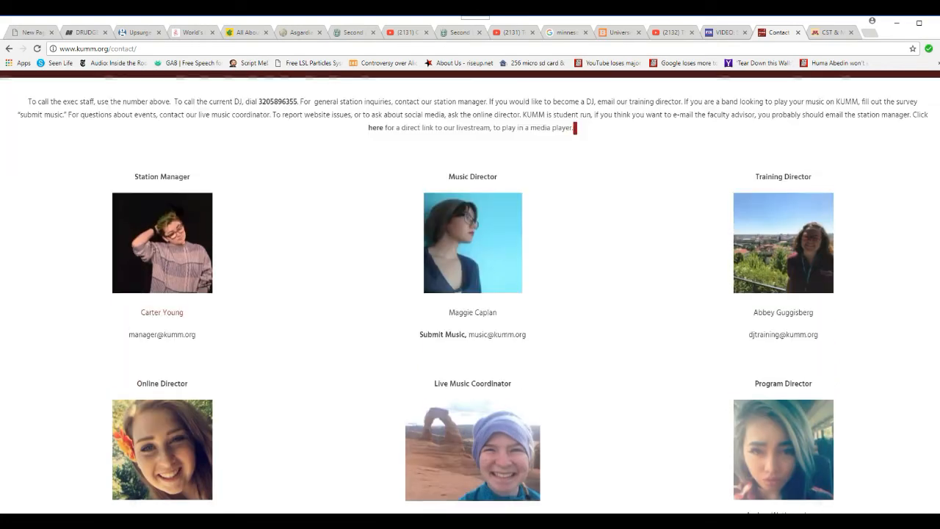
scroll(down, 3)
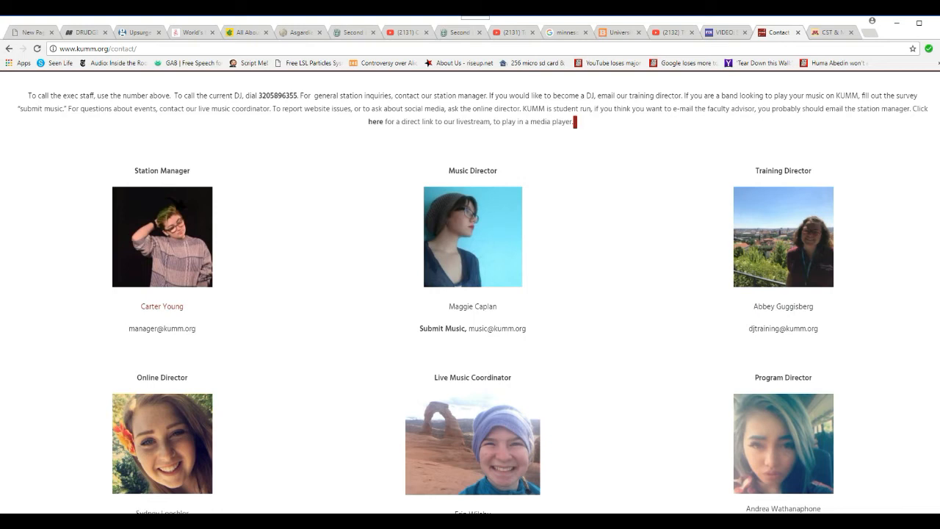
scroll(down, 3)
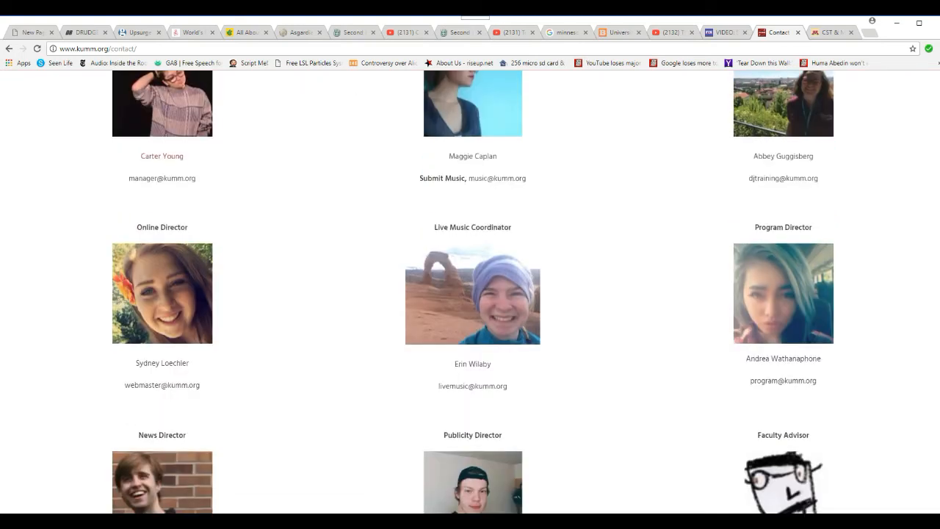
Browse the KUMM staff roster with directors' roles, photos and station emails.
scroll(up, 3)
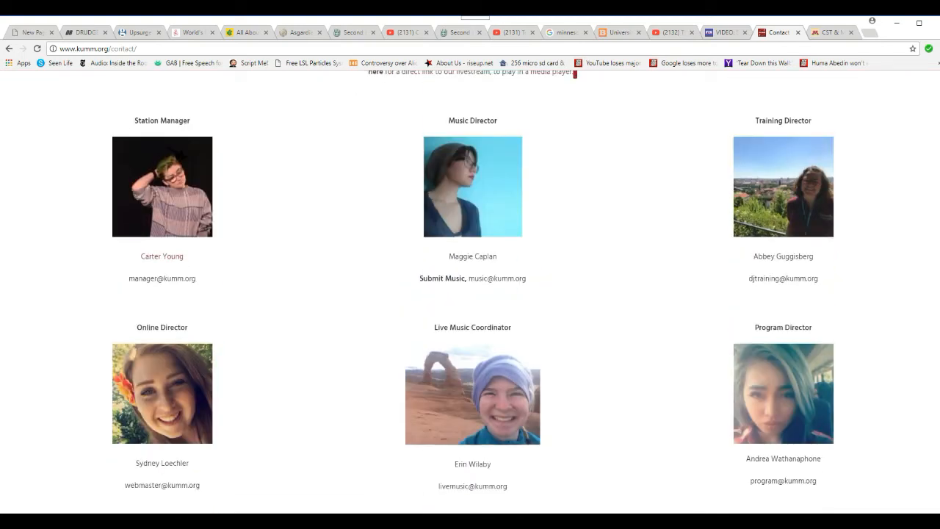
scroll(down, 3)
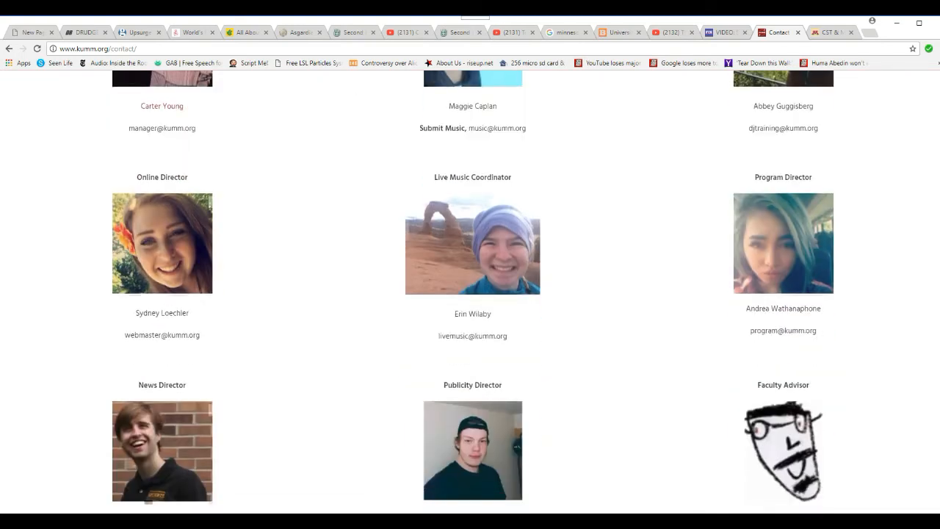
scroll(down, 3)
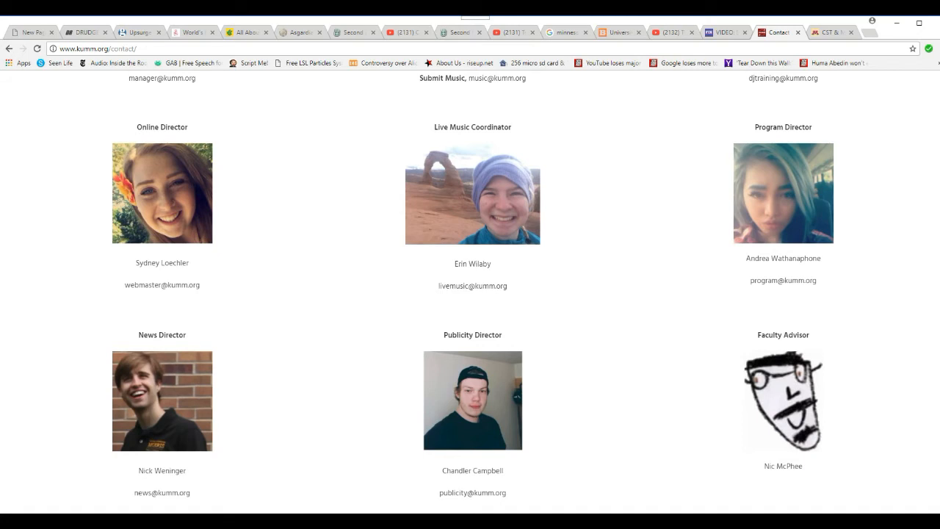
scroll(up, 3)
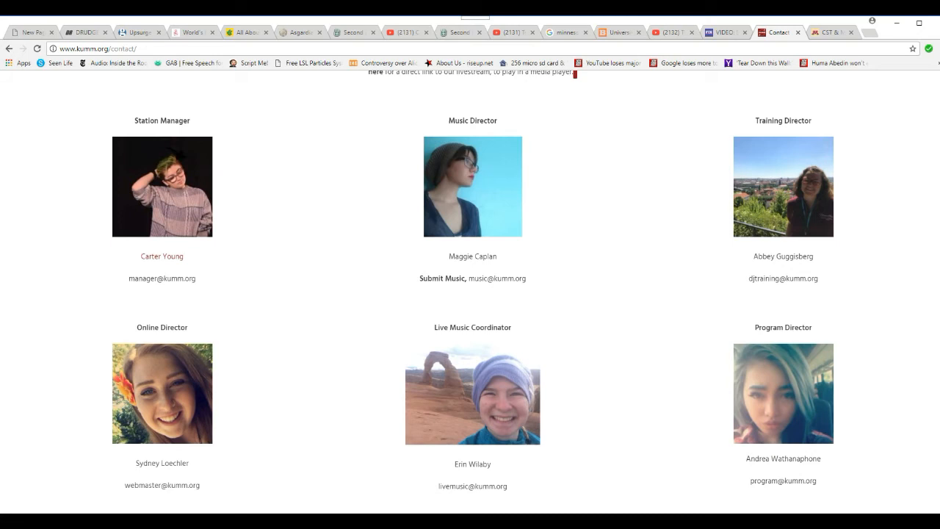
scroll(up, 3)
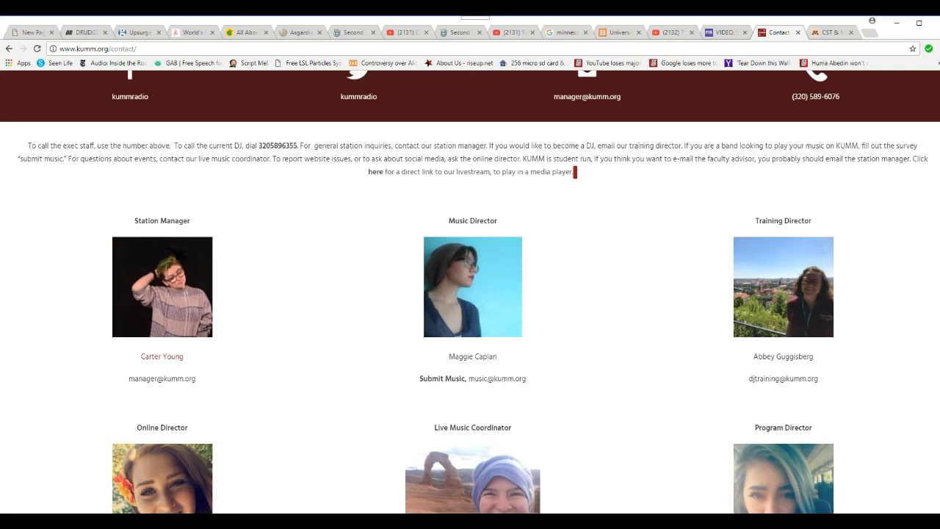
scroll(down, 3)
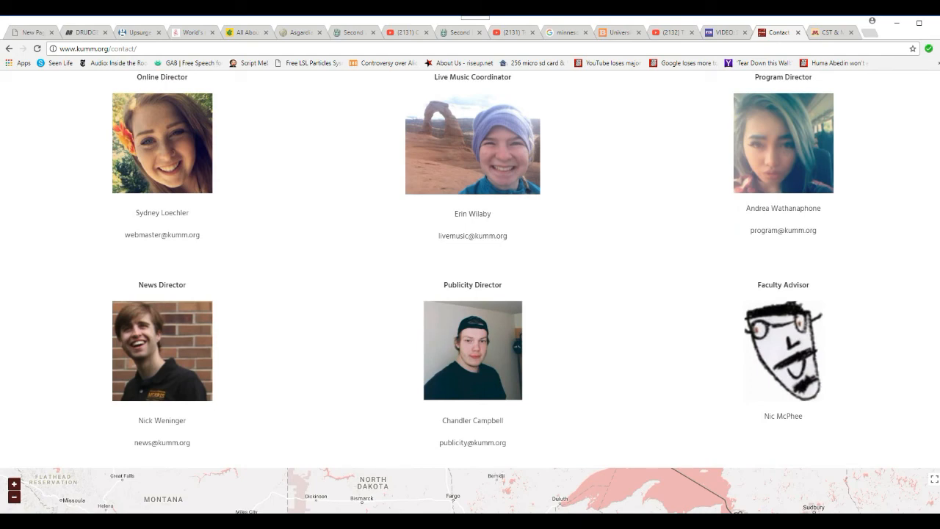
scroll(up, 3)
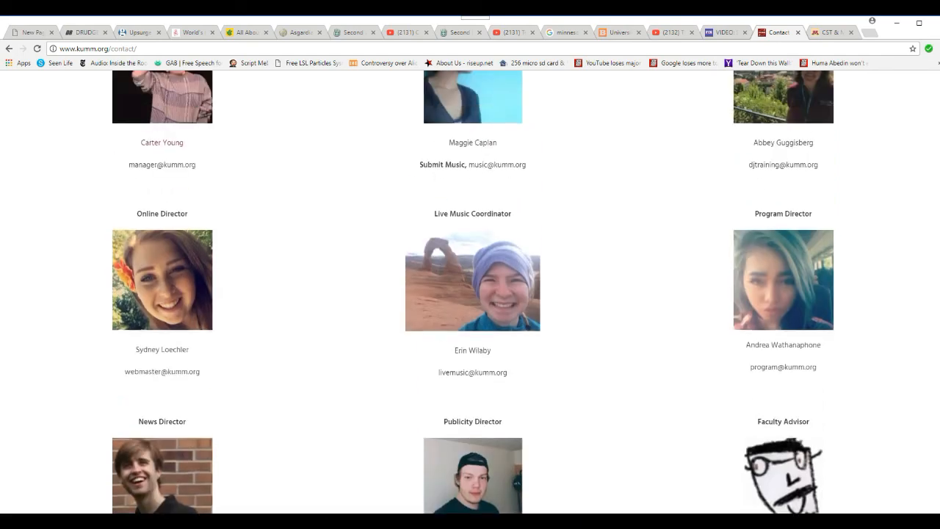
scroll(up, 3)
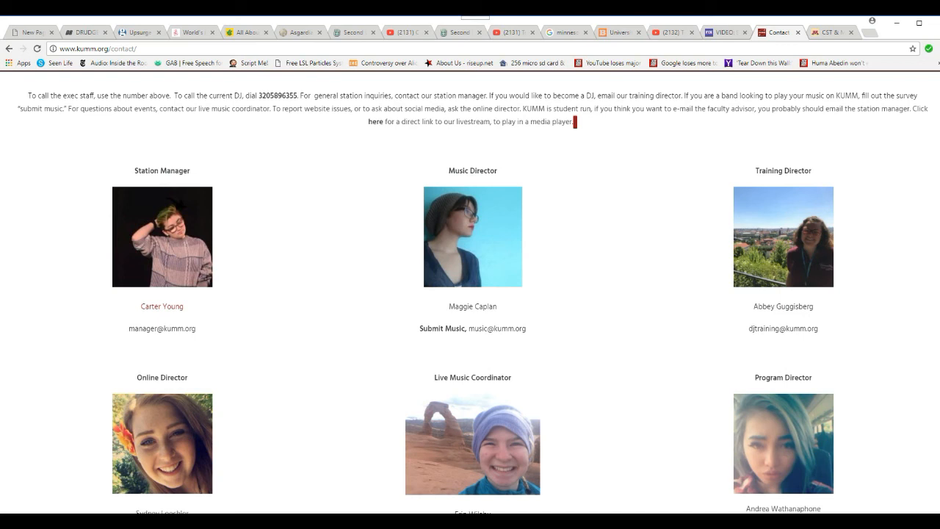
scroll(up, 3)
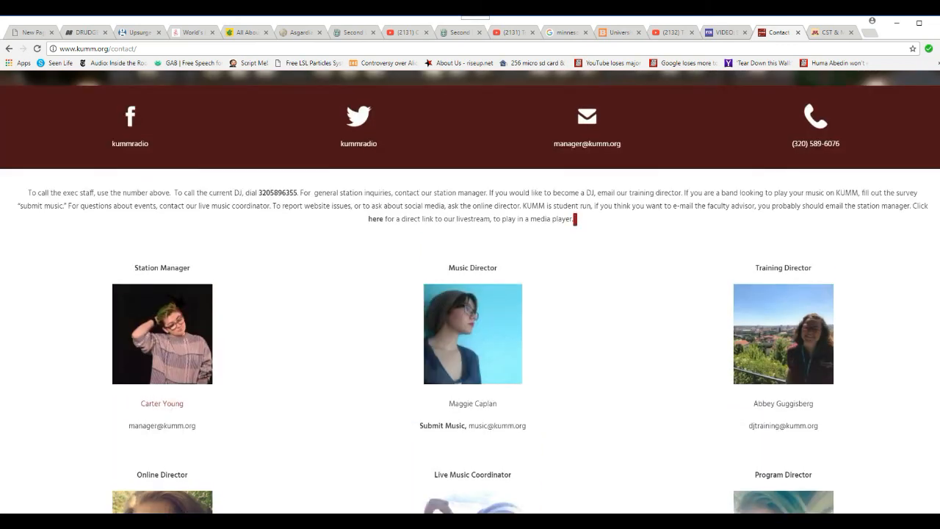